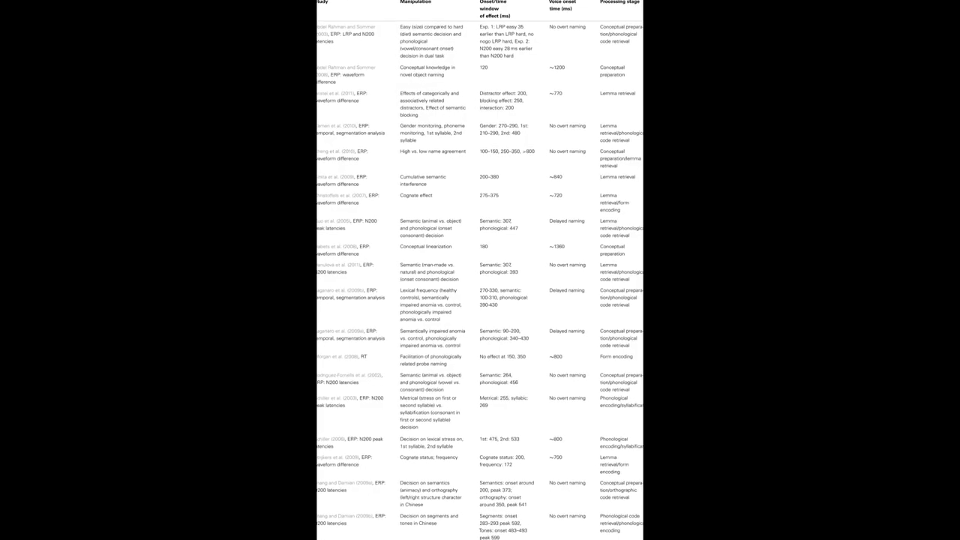
scroll("up", 3)
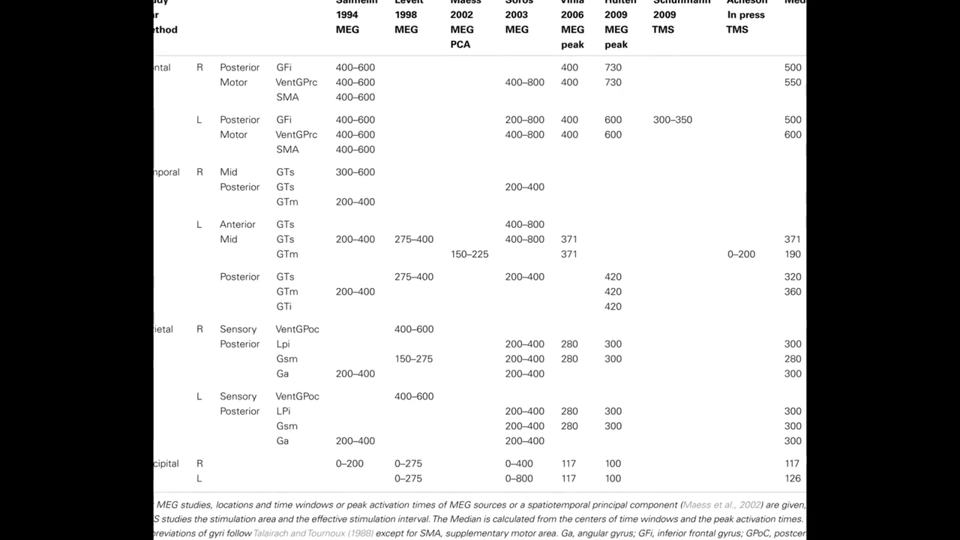
scroll("down", 3)
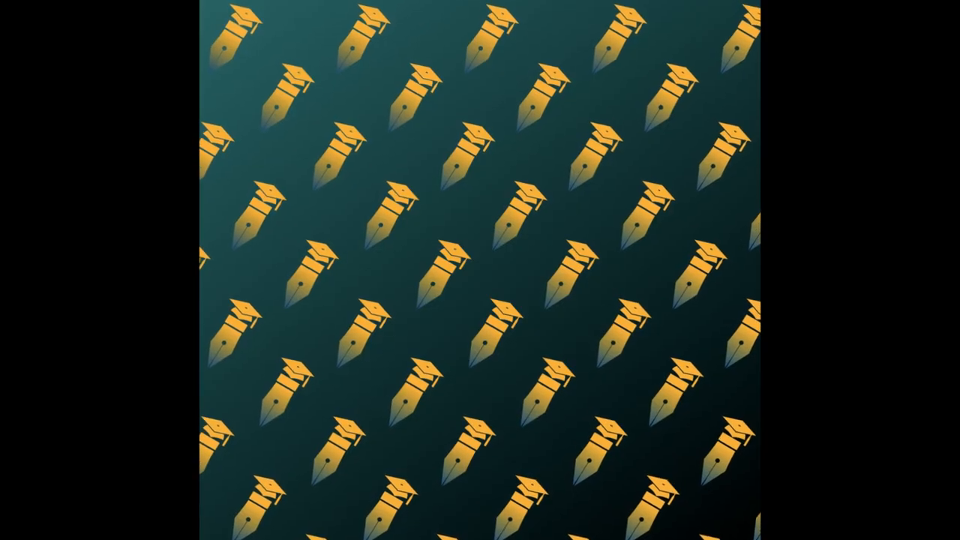
scroll("down", 3)
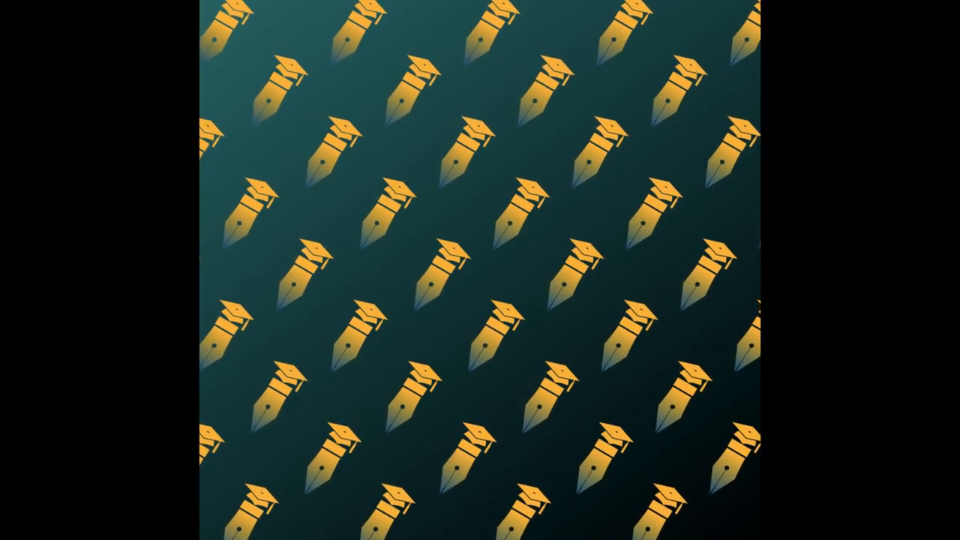